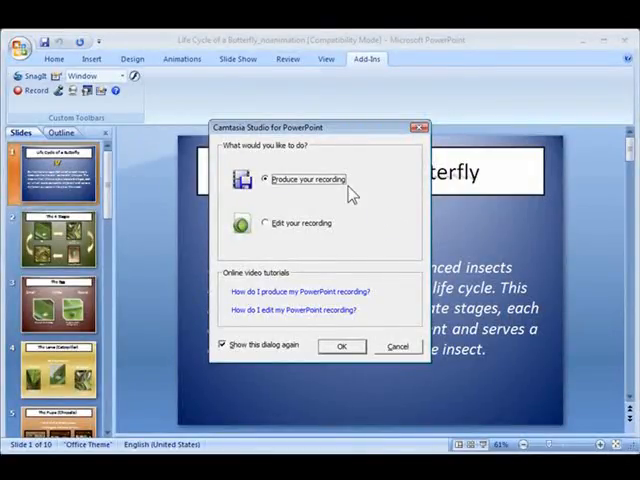
{"action": "mouse_move", "coordinate": [352, 226]}
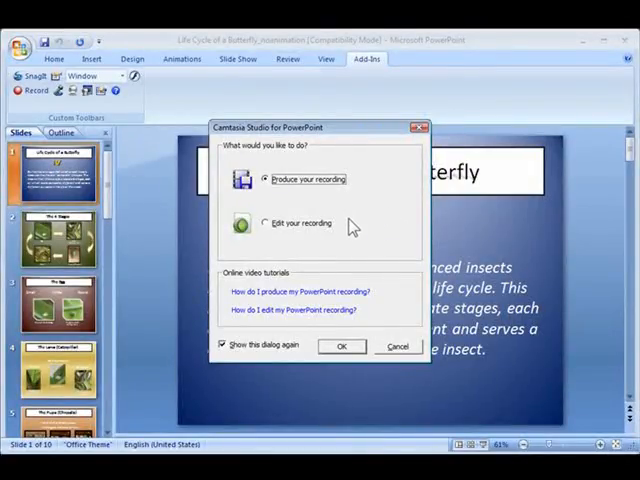
- Choose 'Edit your recording' for the butterfly PowerPoint recording
{"action": "left_click", "coordinate": [263, 222]}
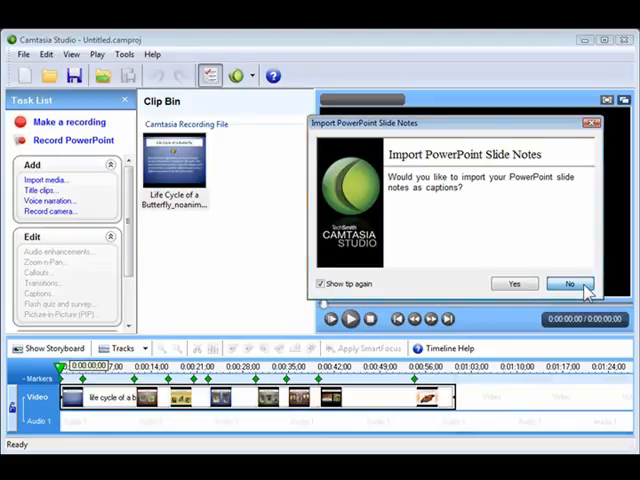
- Decline importing slide notes and keep 640x480 Web project dimensions
{"action": "left_click", "coordinate": [570, 283]}
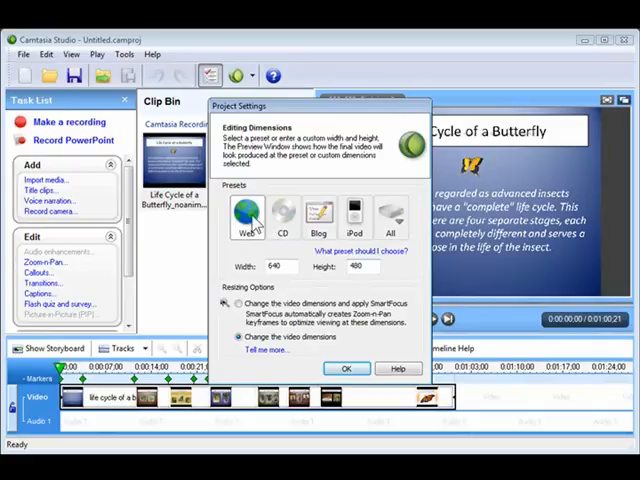
{"action": "mouse_move", "coordinate": [253, 225]}
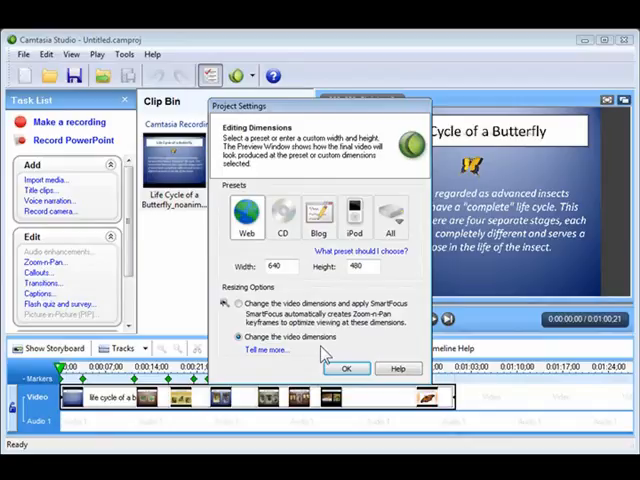
{"action": "left_click", "coordinate": [347, 368]}
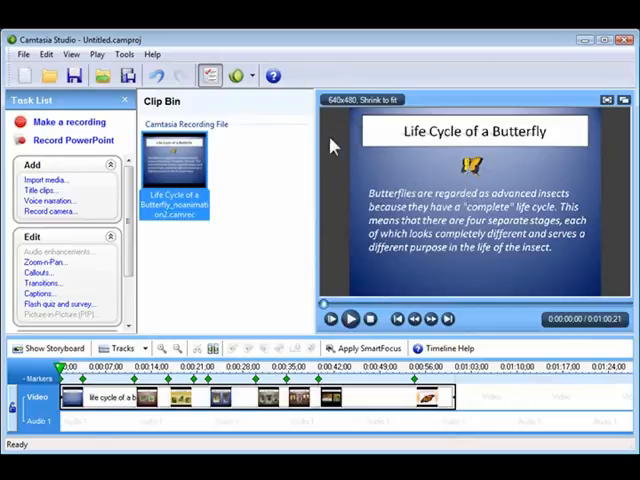
{"action": "mouse_move", "coordinate": [155, 330]}
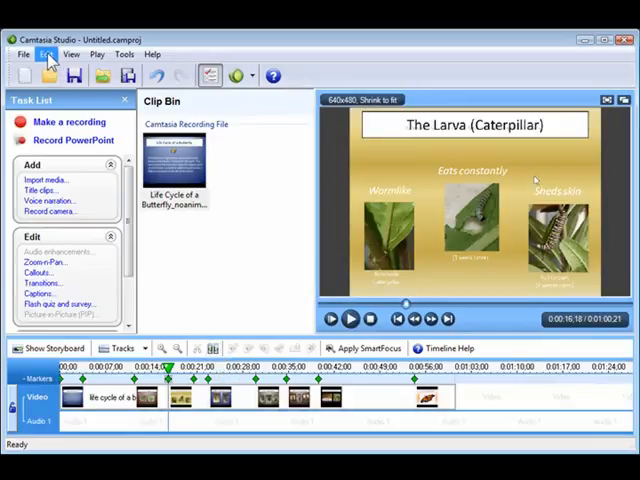
- Use Edit > Markers > Split at All Markers on the butterfly recording
{"action": "left_click", "coordinate": [45, 54]}
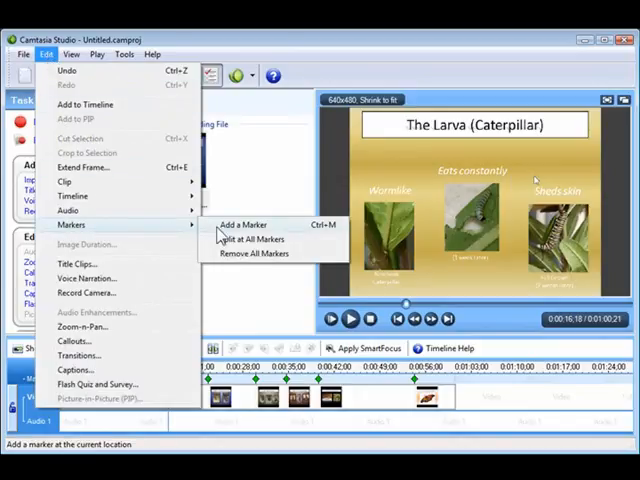
{"action": "mouse_move", "coordinate": [253, 239]}
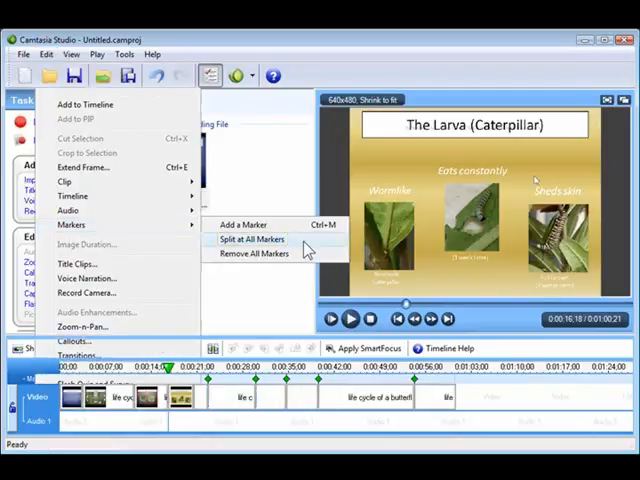
{"action": "left_click", "coordinate": [253, 238]}
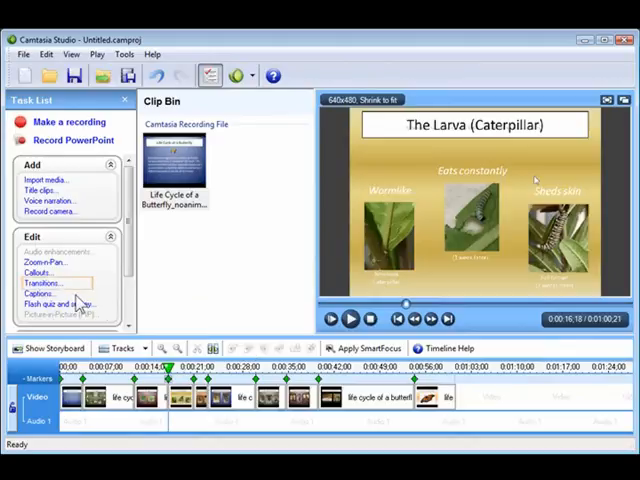
{"action": "mouse_move", "coordinate": [43, 283]}
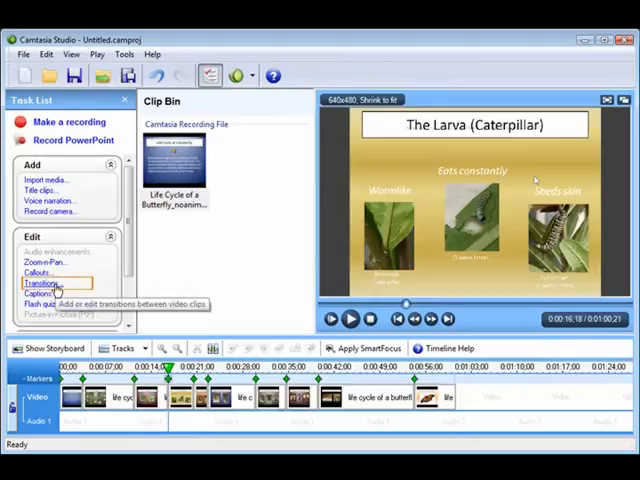
- Add a transition between clips at the caterpillar slide on the storyboard
{"action": "left_click", "coordinate": [45, 283]}
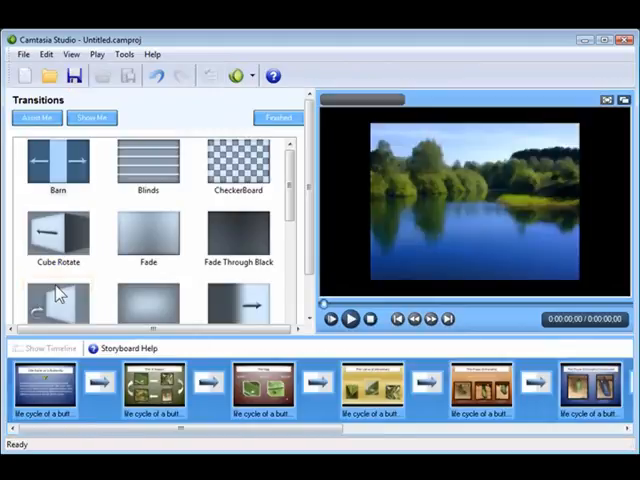
{"action": "scroll", "scroll_direction": "down", "scroll_amount": 3}
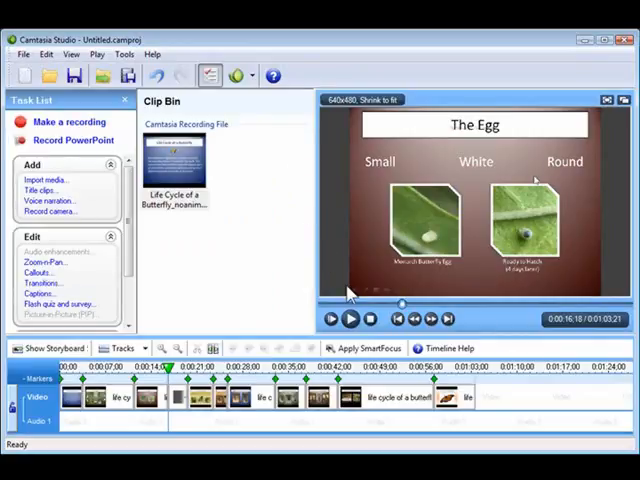
{"action": "left_click", "coordinate": [351, 318]}
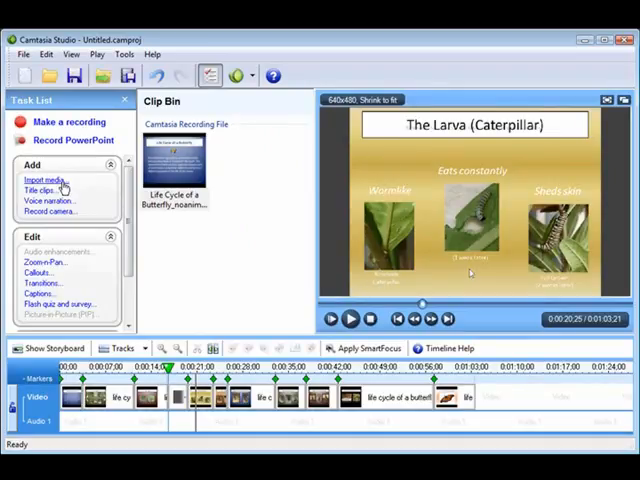
- Import Ryan_PIP_320x340 into the clip bin and insert it into the timeline
{"action": "left_click", "coordinate": [42, 181]}
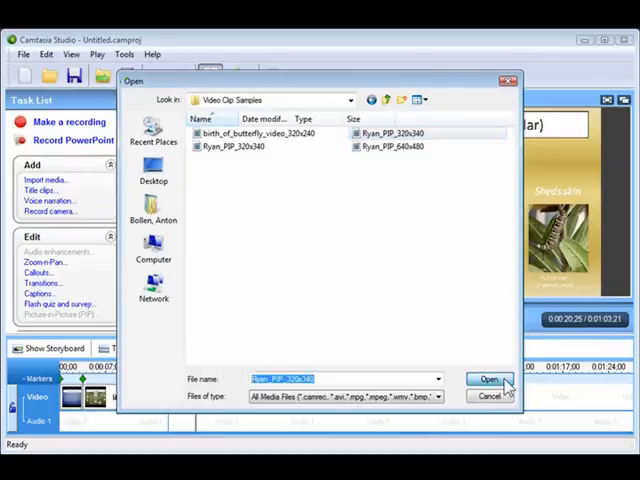
{"action": "left_click", "coordinate": [488, 379]}
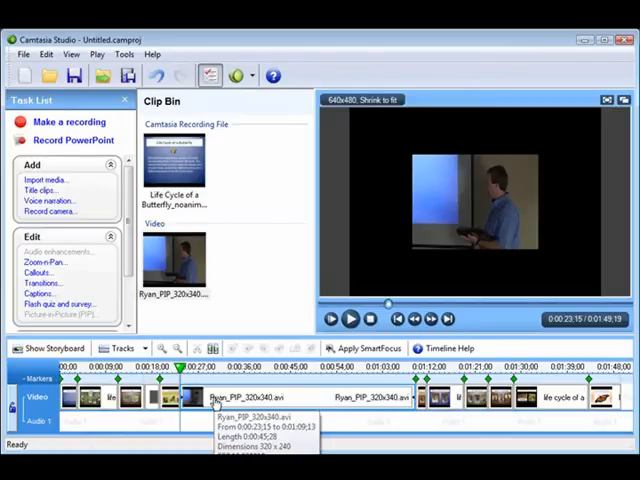
{"action": "left_click", "coordinate": [44, 162]}
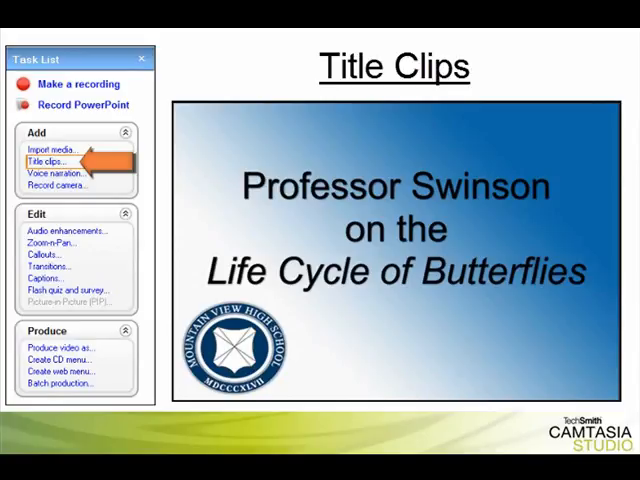
{"action": "left_click", "coordinate": [48, 257]}
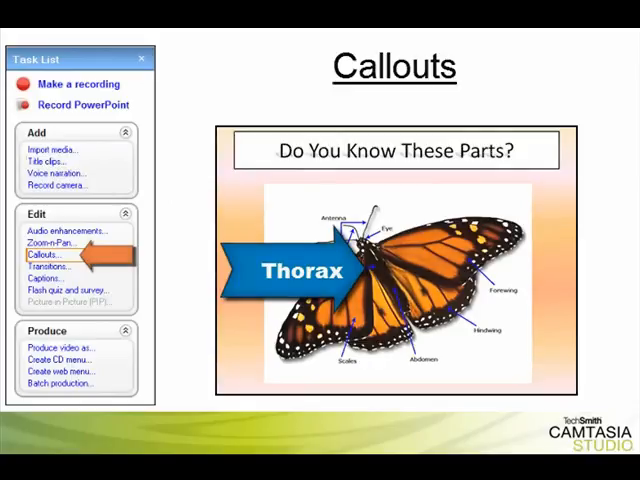
{"action": "left_click", "coordinate": [65, 291]}
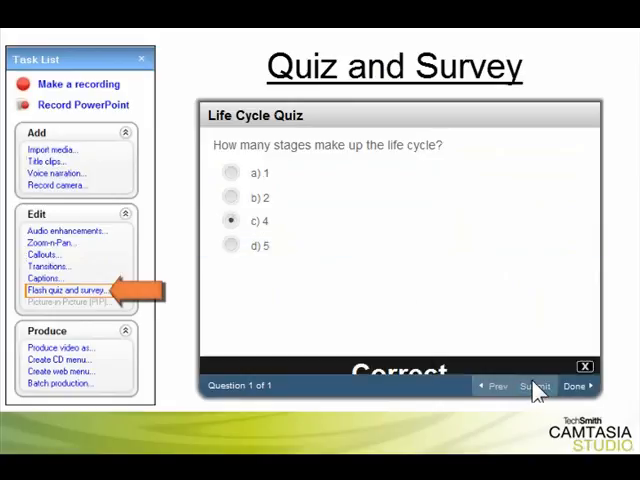
{"action": "left_click", "coordinate": [56, 172]}
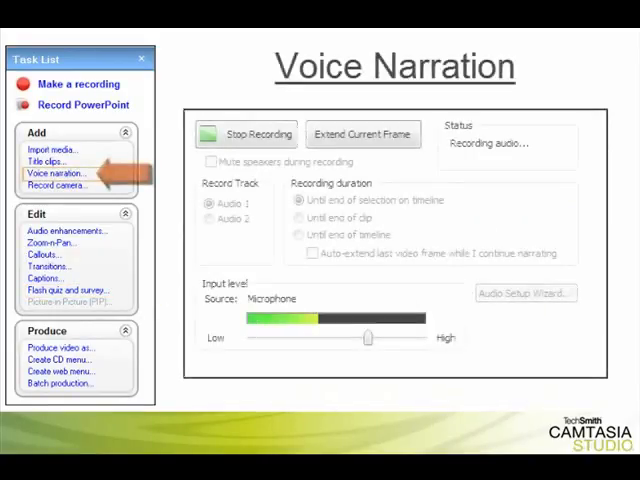